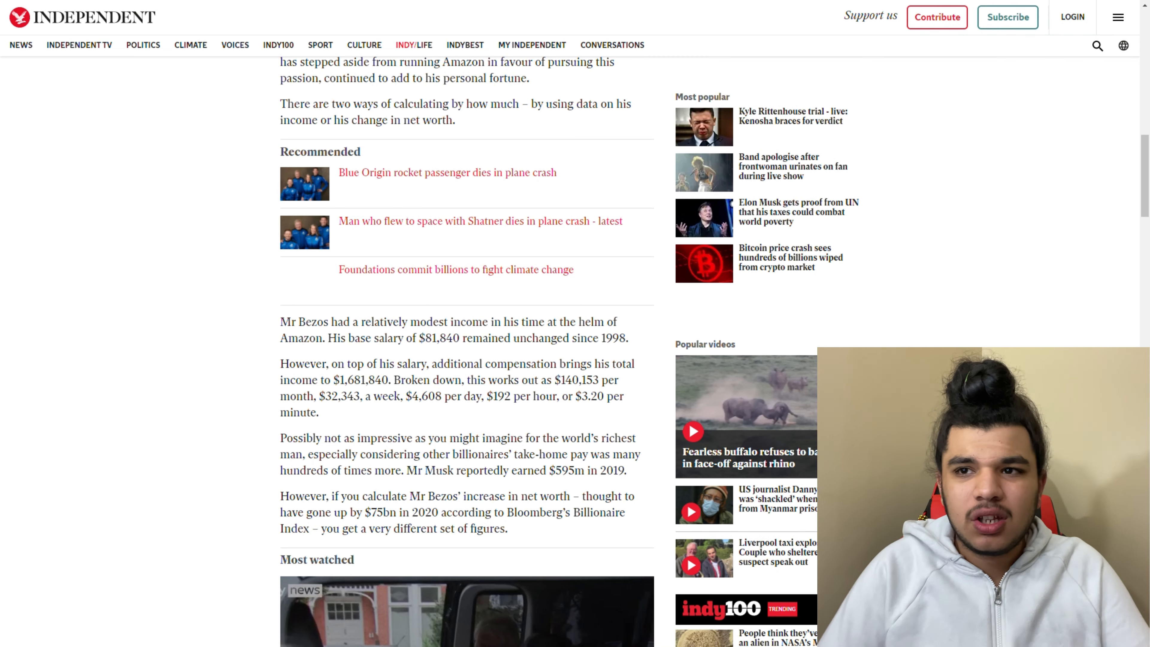
- Scroll back up to the opening paragraphs on Bezos's net worth and Blue Origin flight
scroll(up, 3)
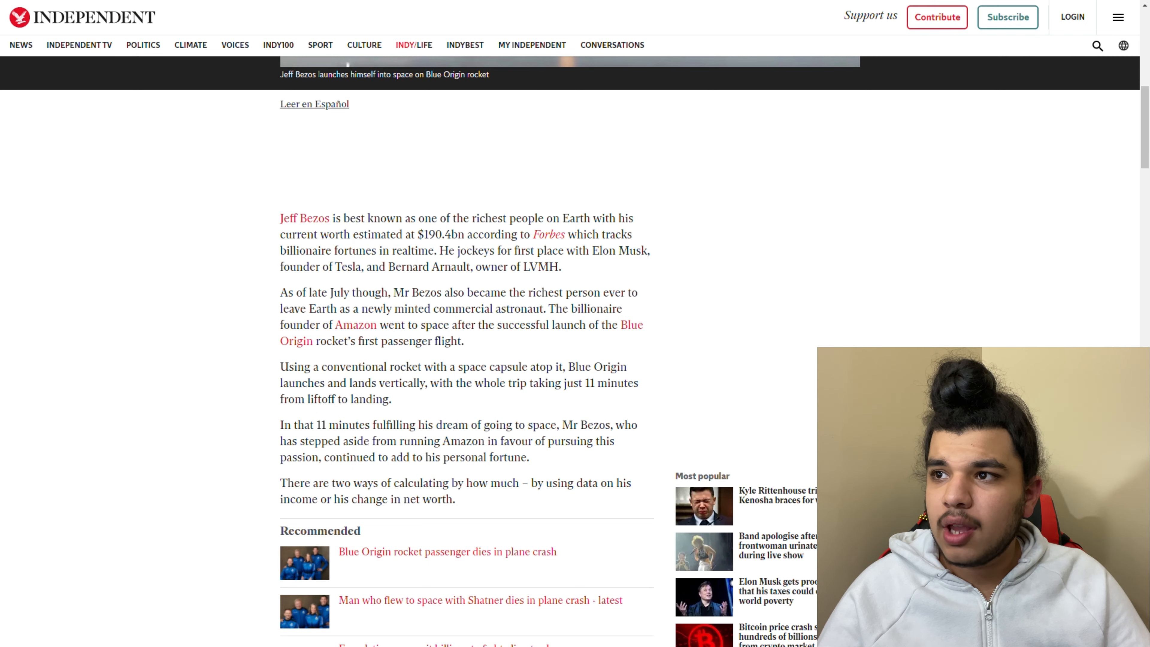
- Scroll down past the Recommended links to the salary and 2020 net-worth gain paragraphs
scroll(down, 3)
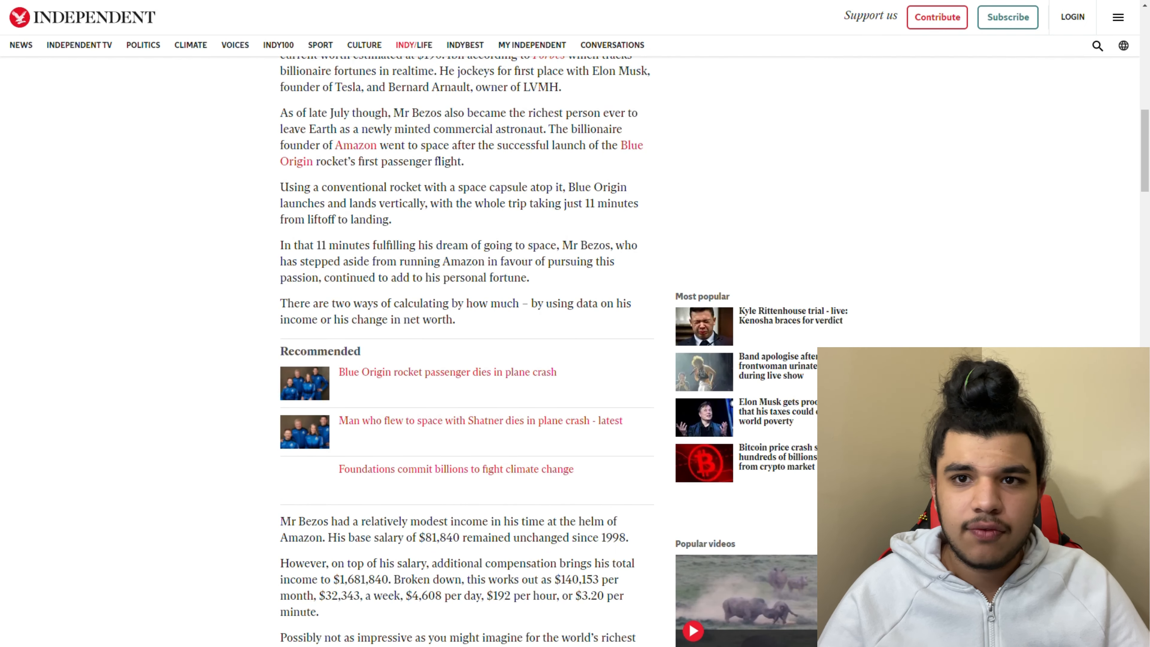
scroll(down, 3)
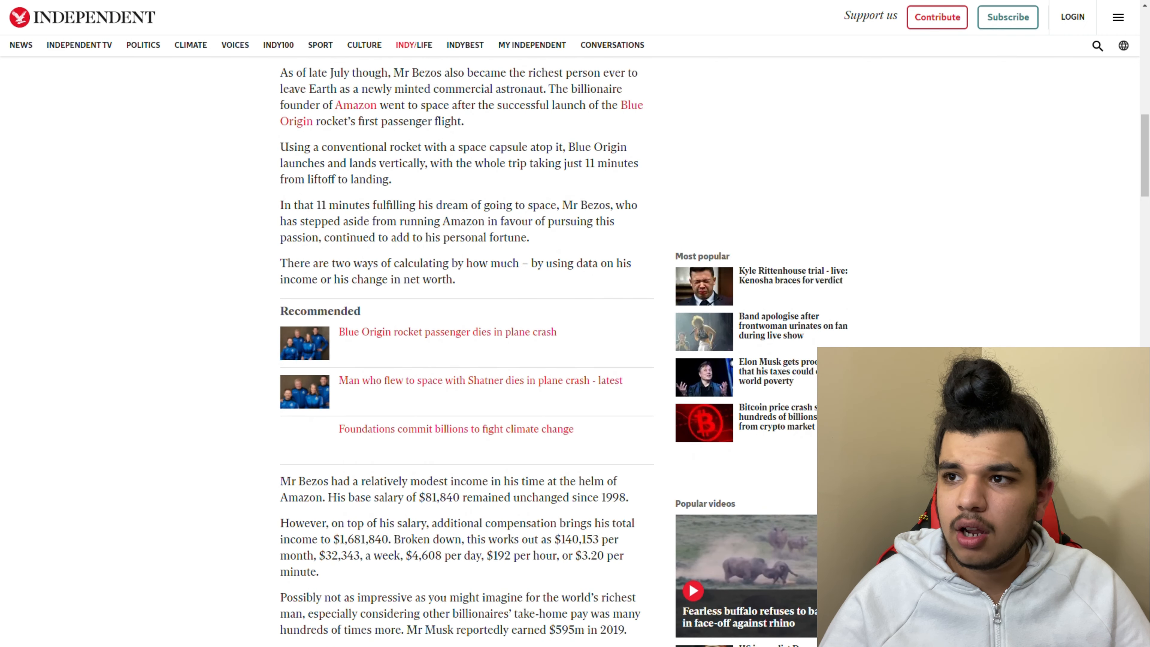
scroll(down, 3)
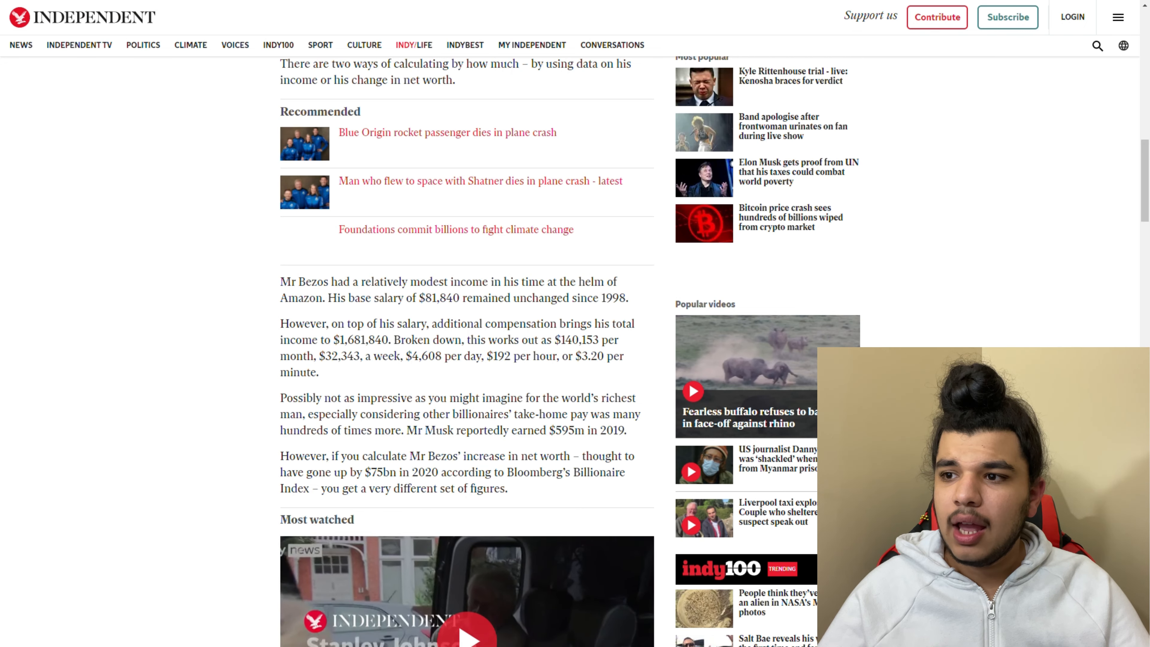
scroll(down, 3)
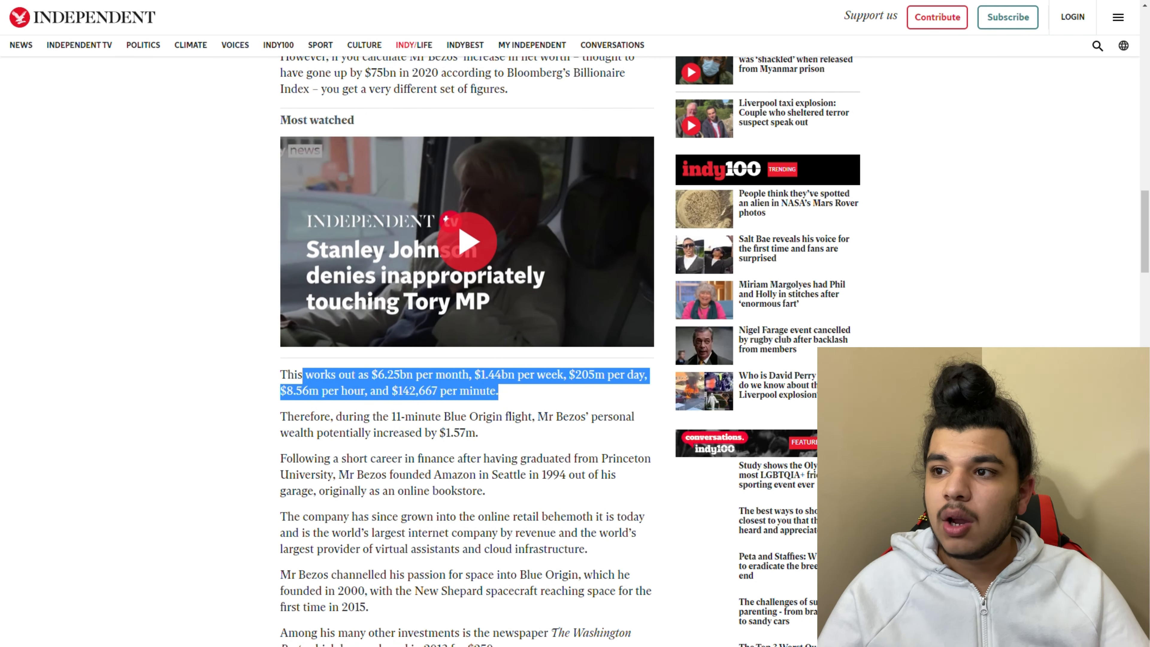
- Highlight the 'This works out as $6.25bn per month…' sentence breaking down to per-minute figures
scroll(down, 3)
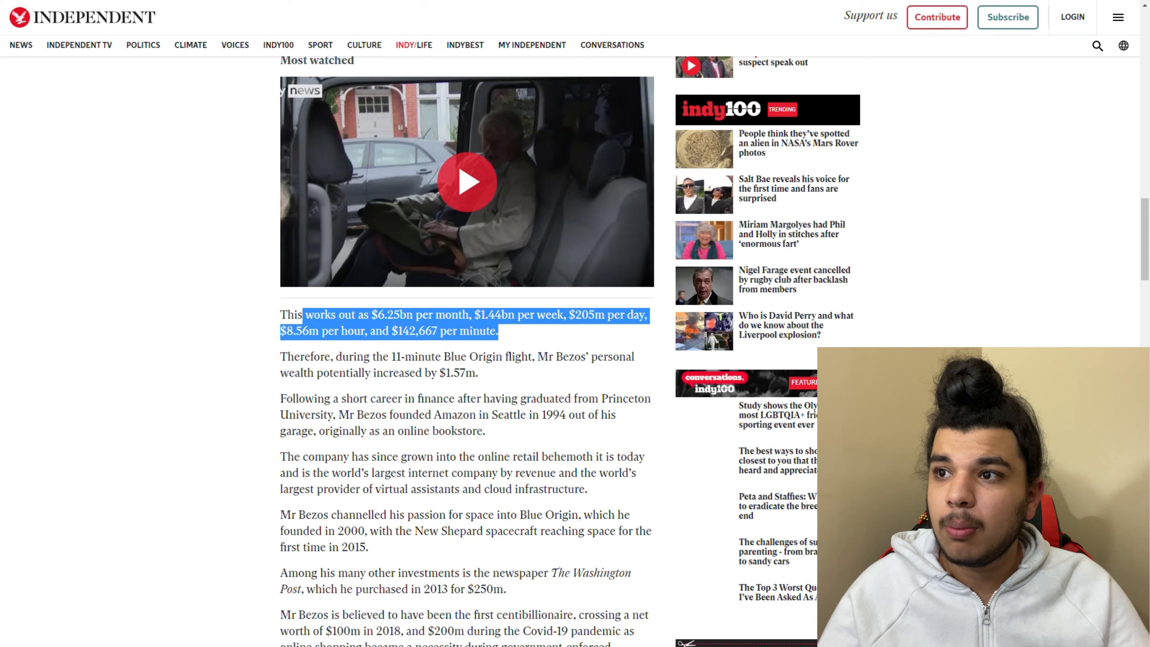
scroll(up, 3)
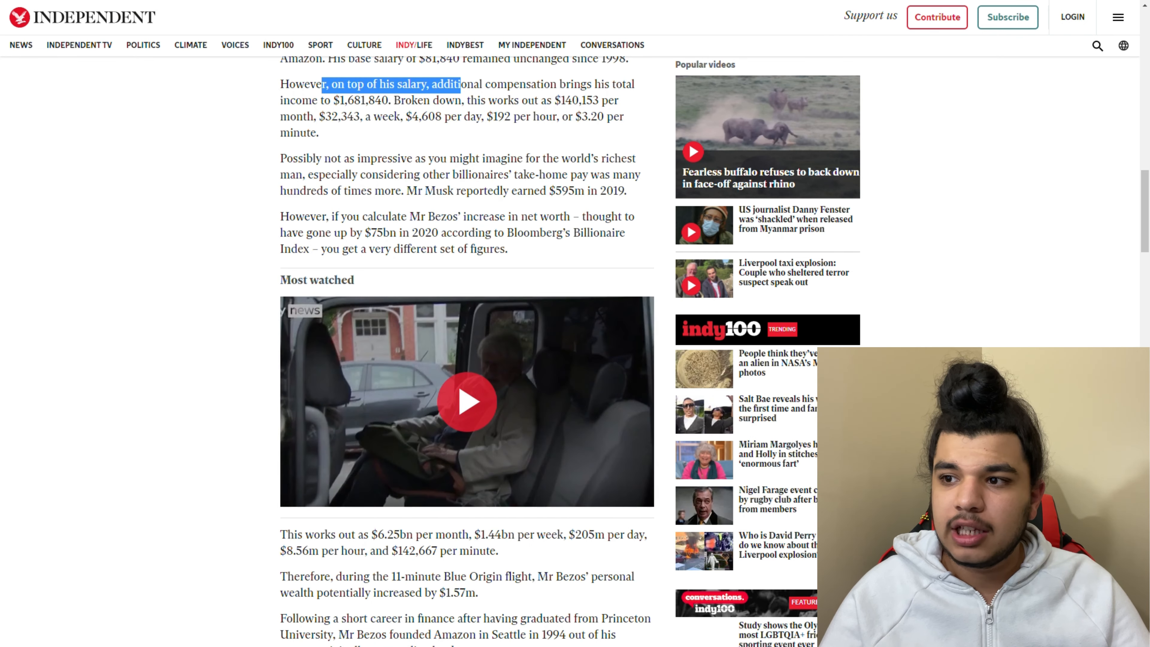
scroll(down, 3)
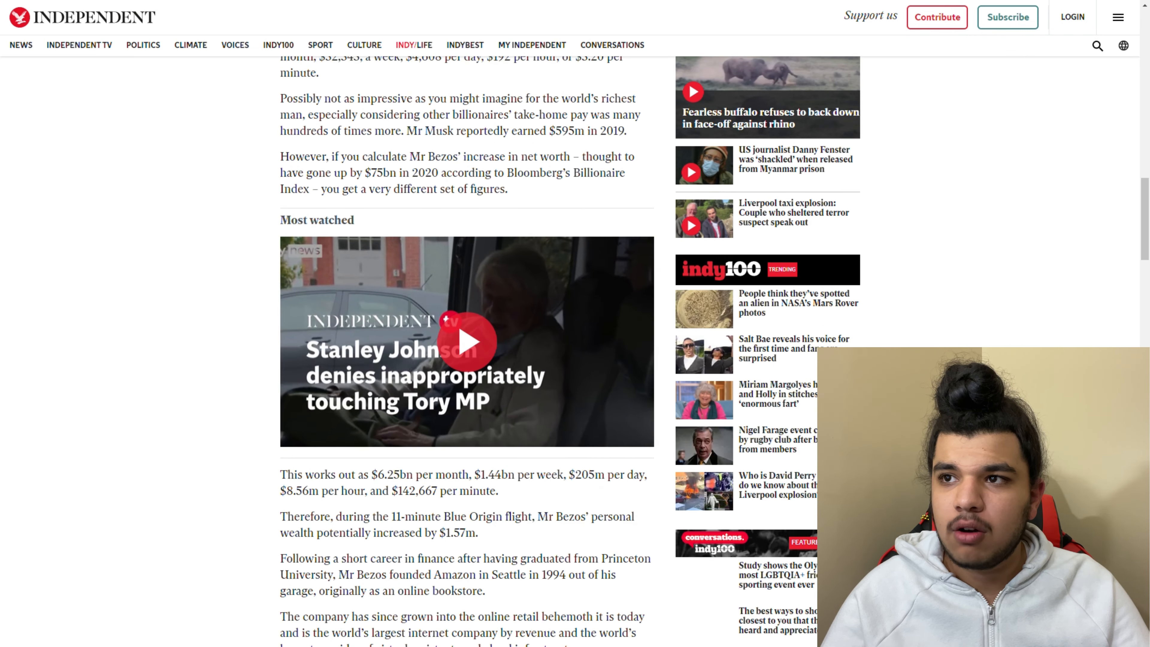
scroll(down, 3)
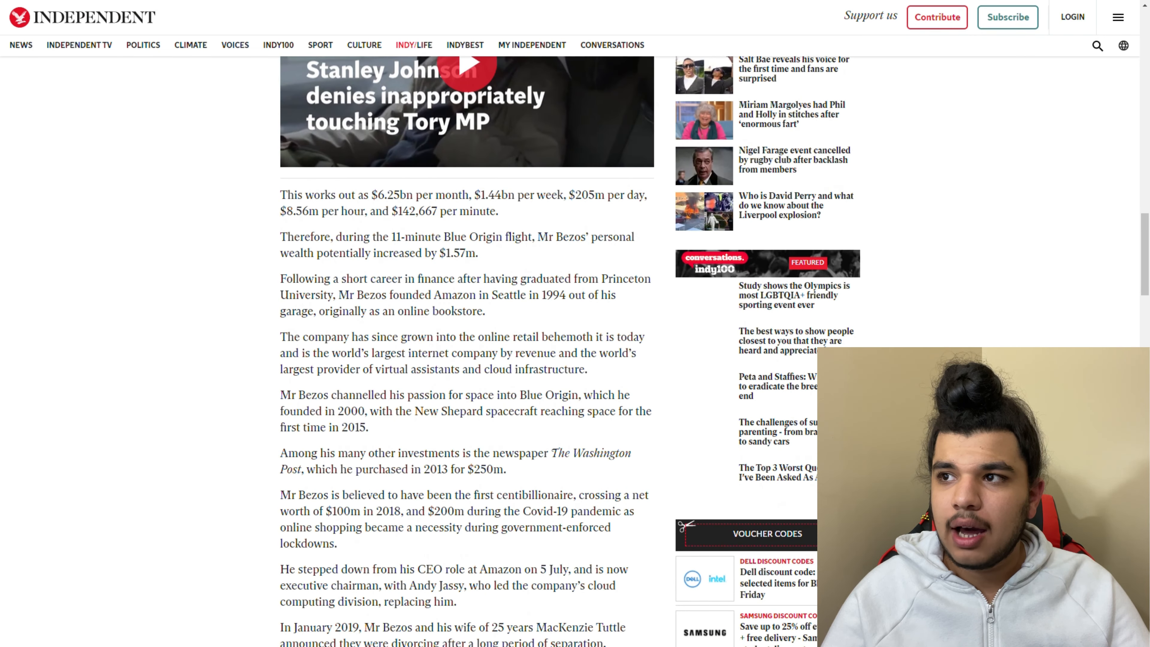
drag(281, 196, 497, 211)
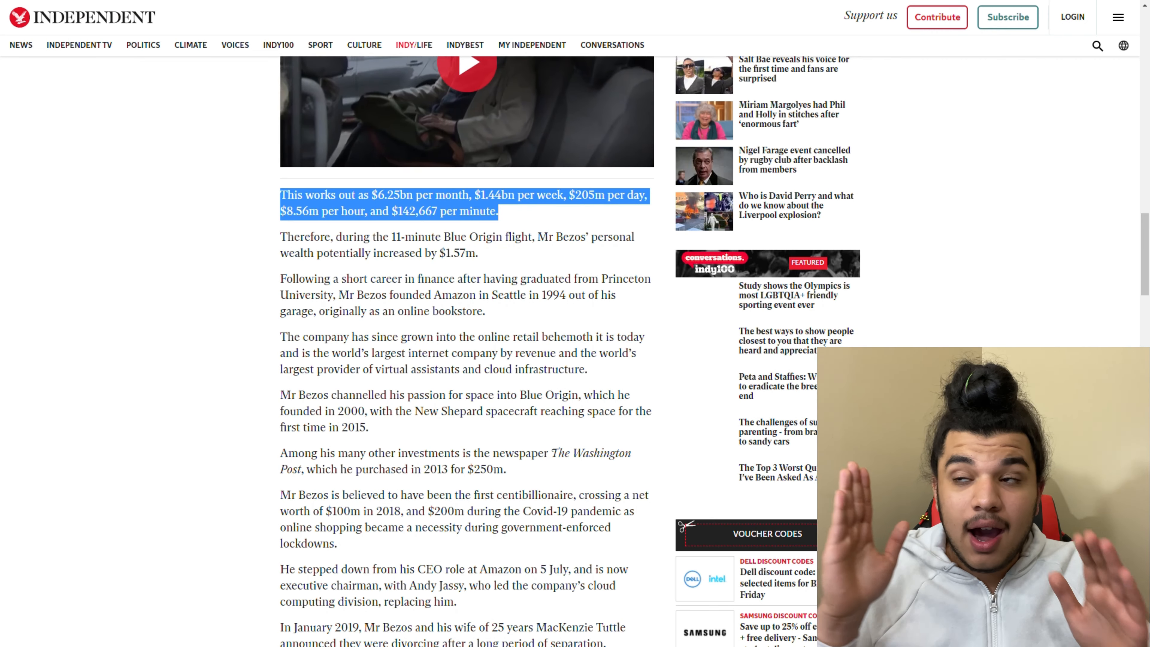
- Scroll down to the MacKenzie Tuttle divorce paragraph and the Recommended stories
scroll(down, 3)
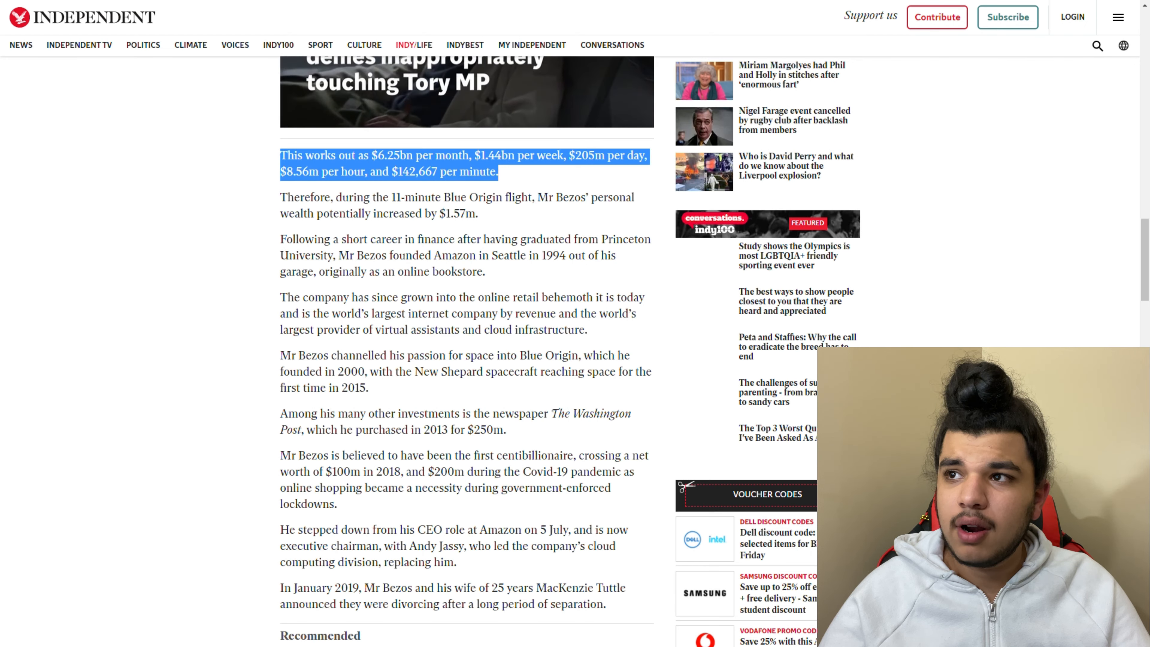
scroll(down, 3)
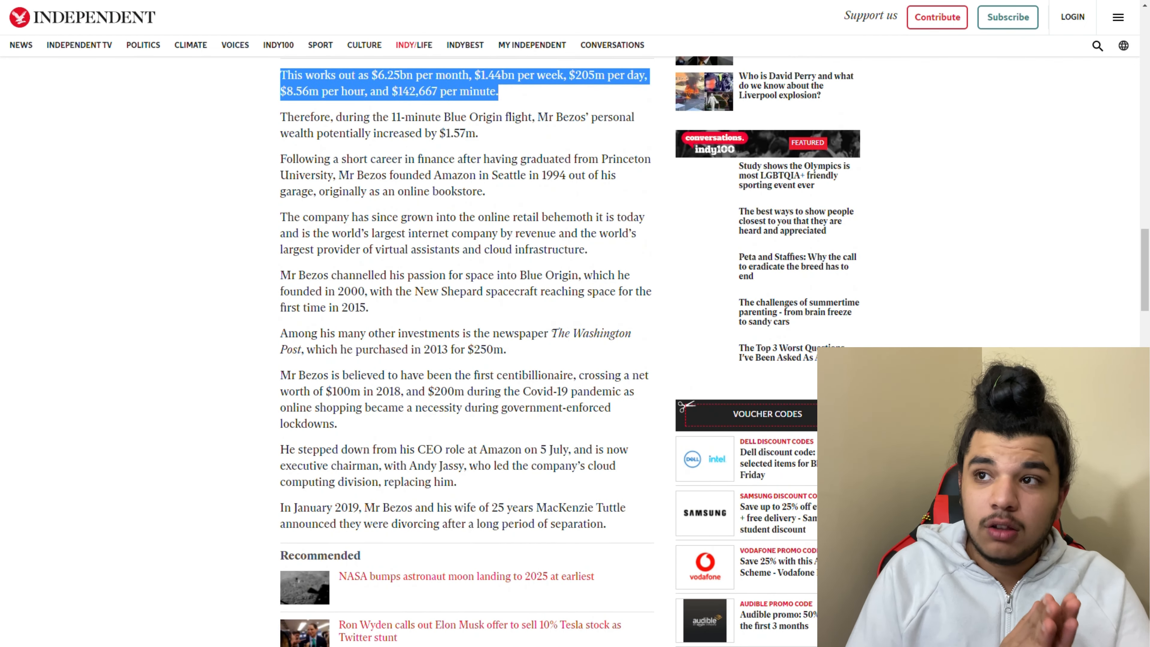